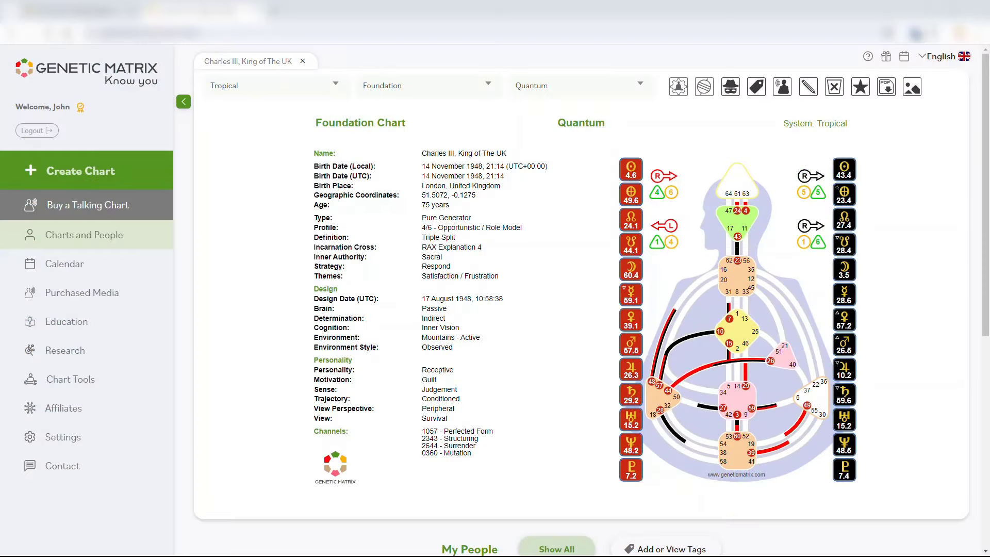
pyautogui.moveTo(906, 226)
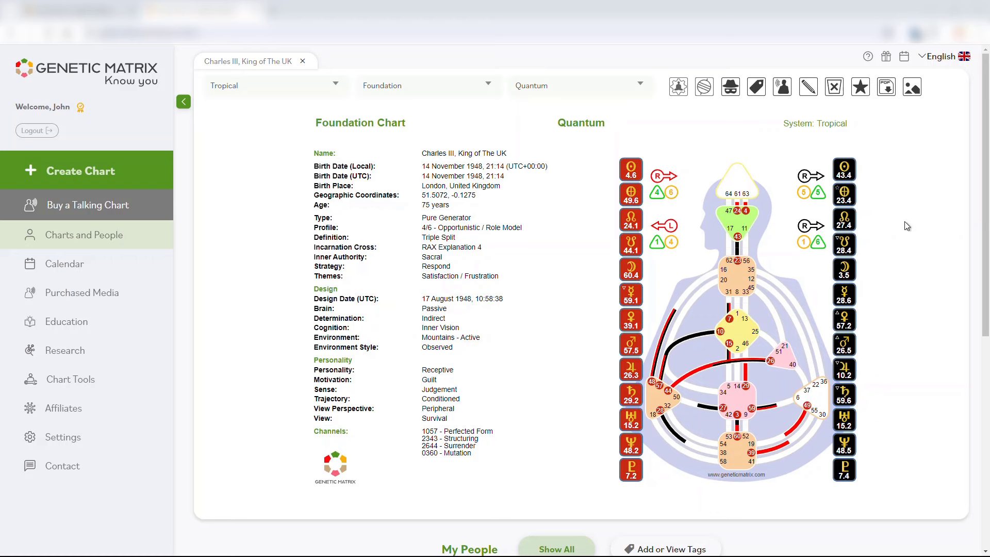
pyautogui.moveTo(483, 138)
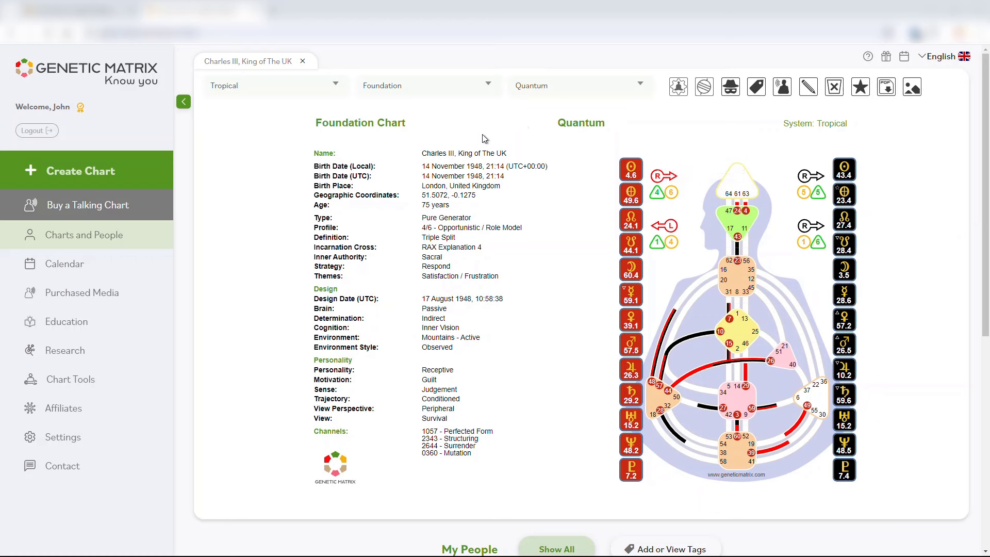
# - Browse the Foundation & Transit chart list and keep the Foundation chart displayed
pyautogui.click(426, 85)
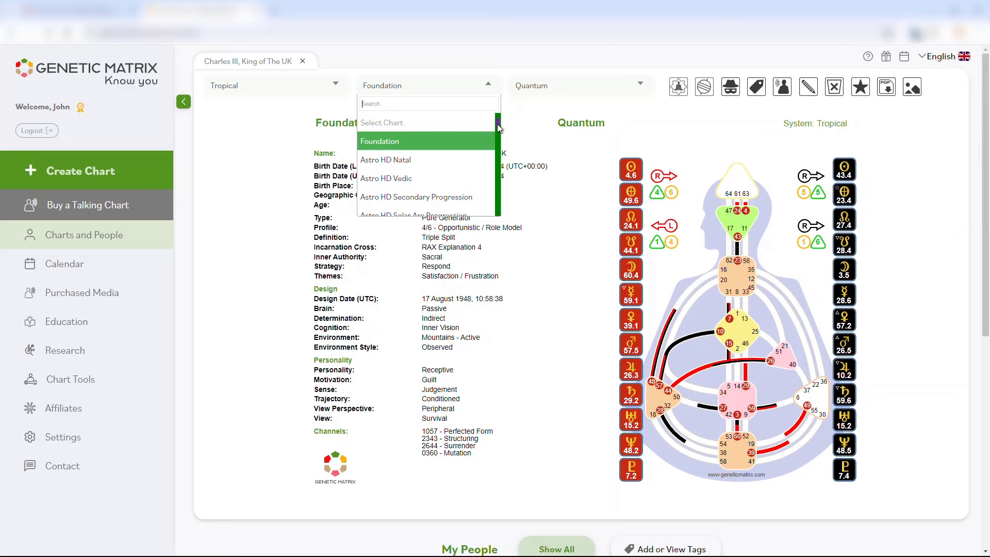
pyautogui.moveTo(457, 107)
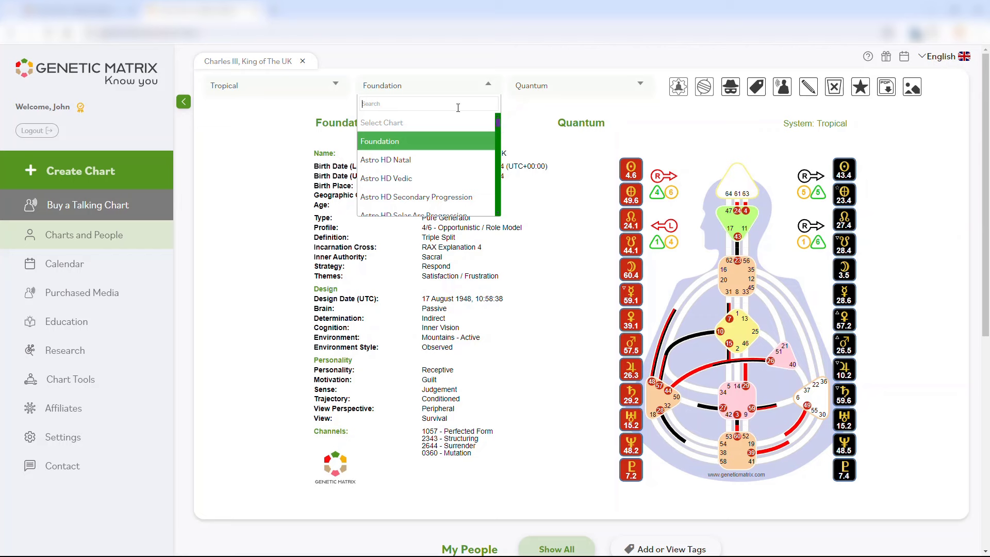
pyautogui.write('con')
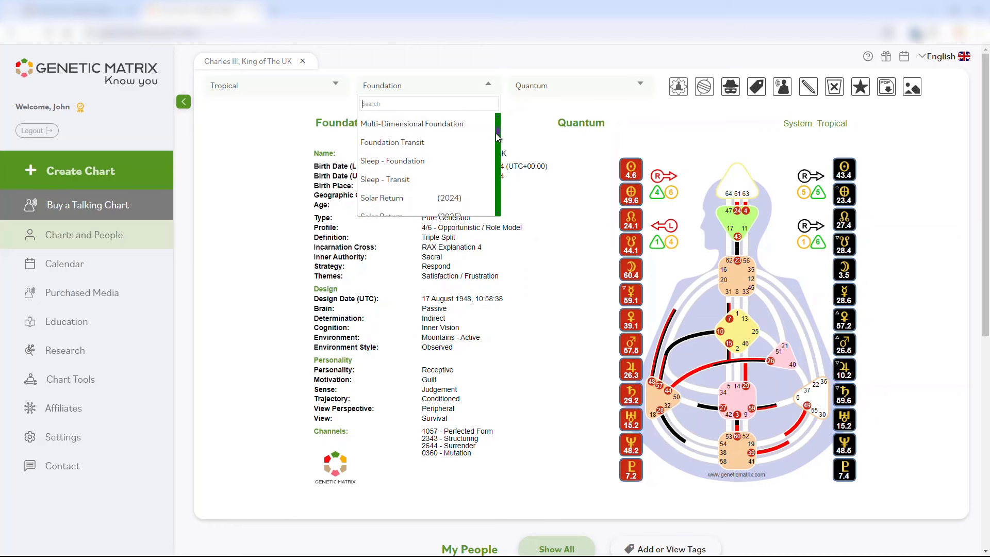
pyautogui.scroll(-3)
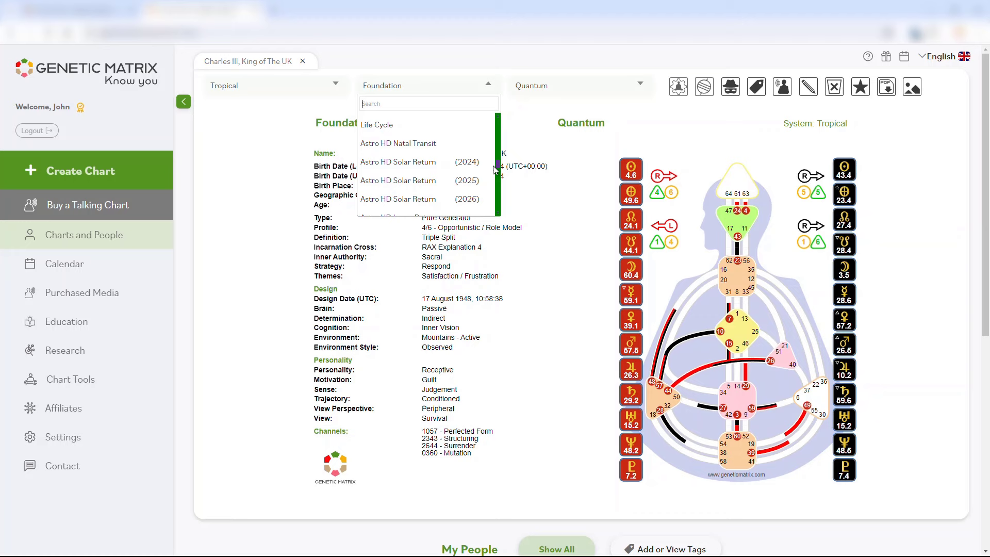
pyautogui.scroll(-3)
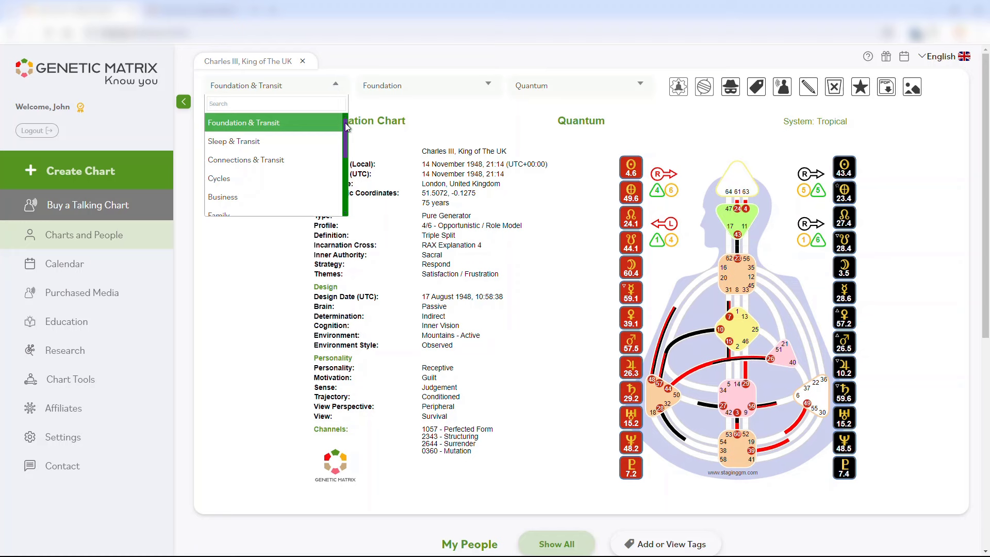
pyautogui.moveTo(346, 126)
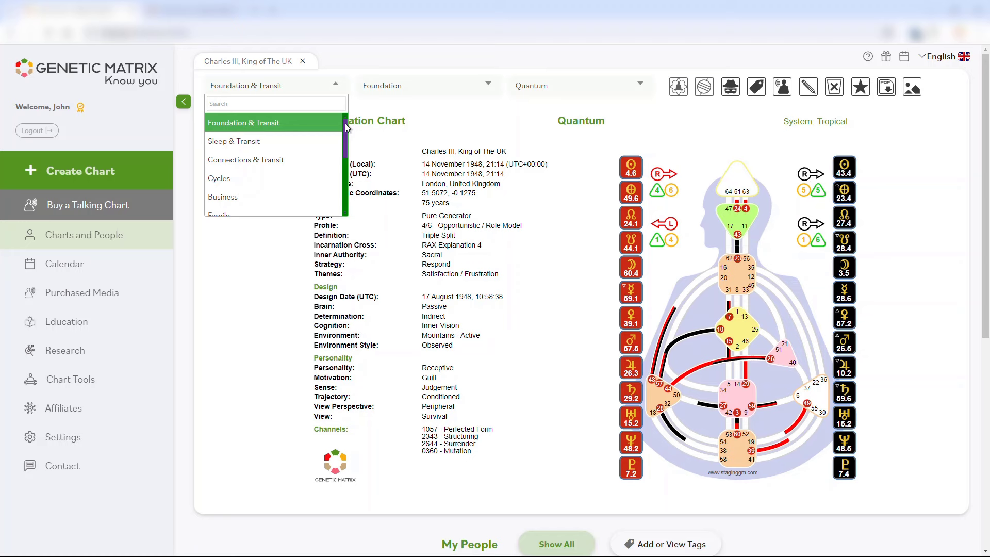
pyautogui.moveTo(348, 128)
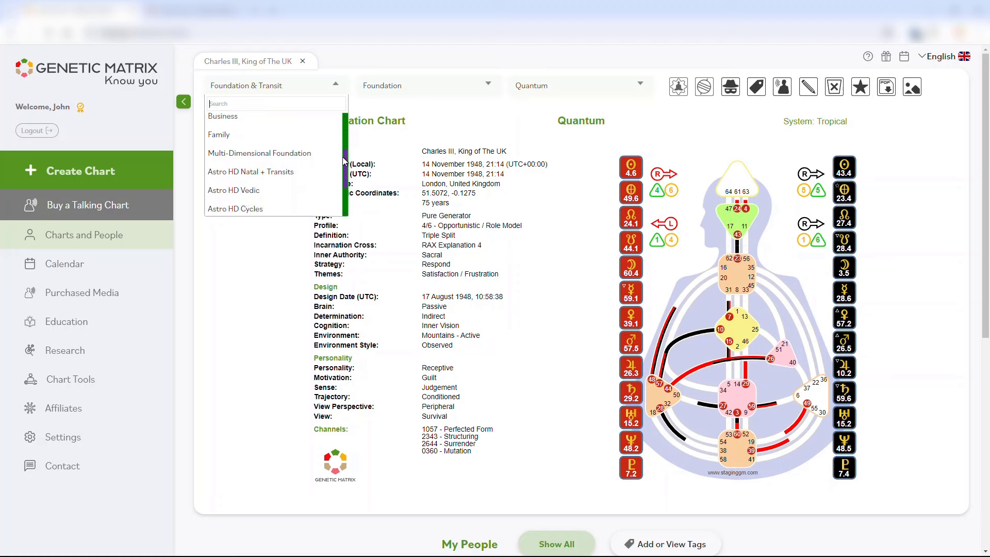
pyautogui.scroll(-3)
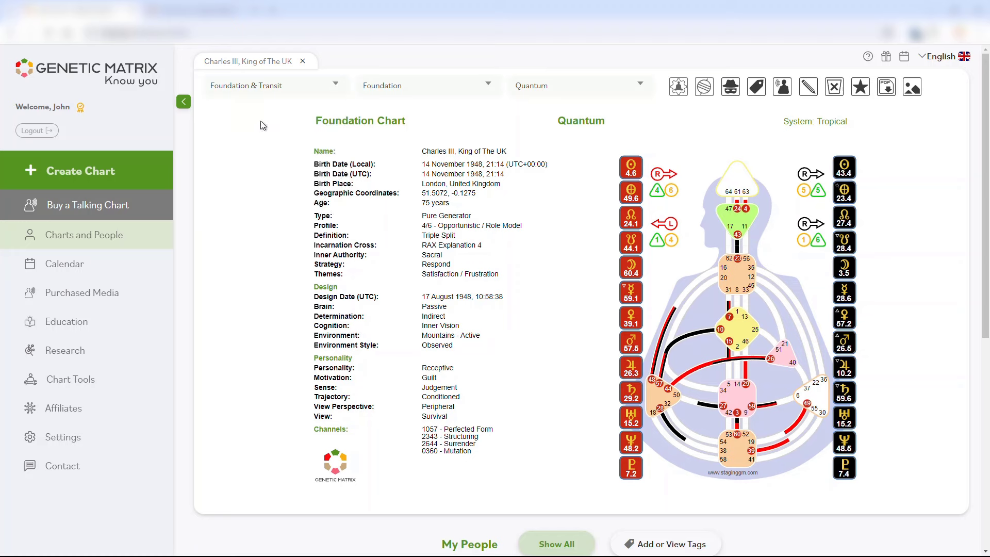
pyautogui.moveTo(490, 87)
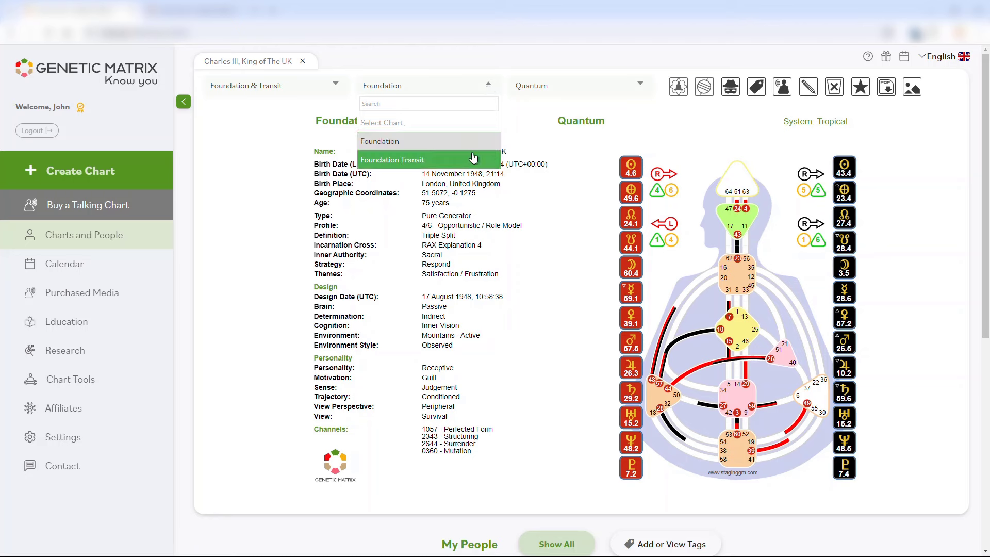
pyautogui.moveTo(442, 141)
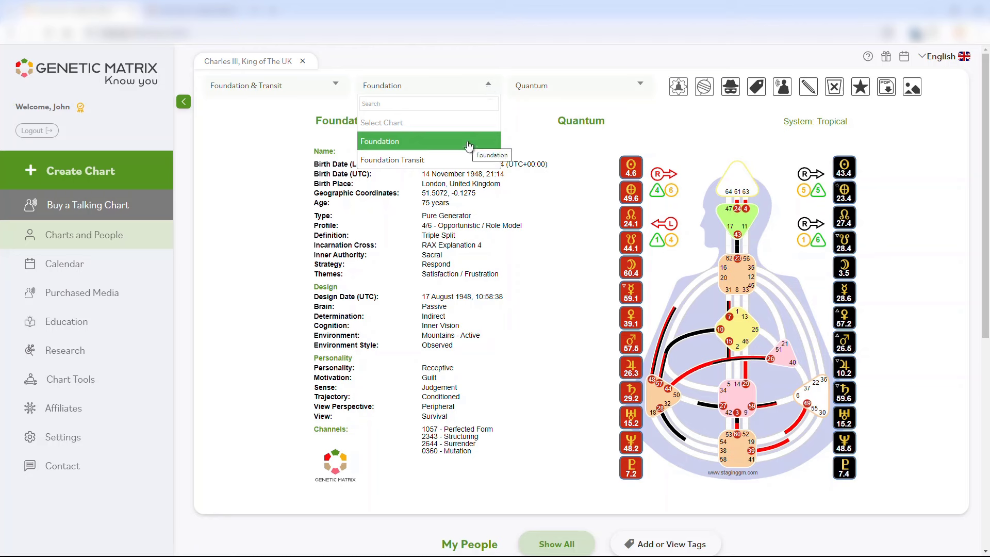
pyautogui.click(380, 142)
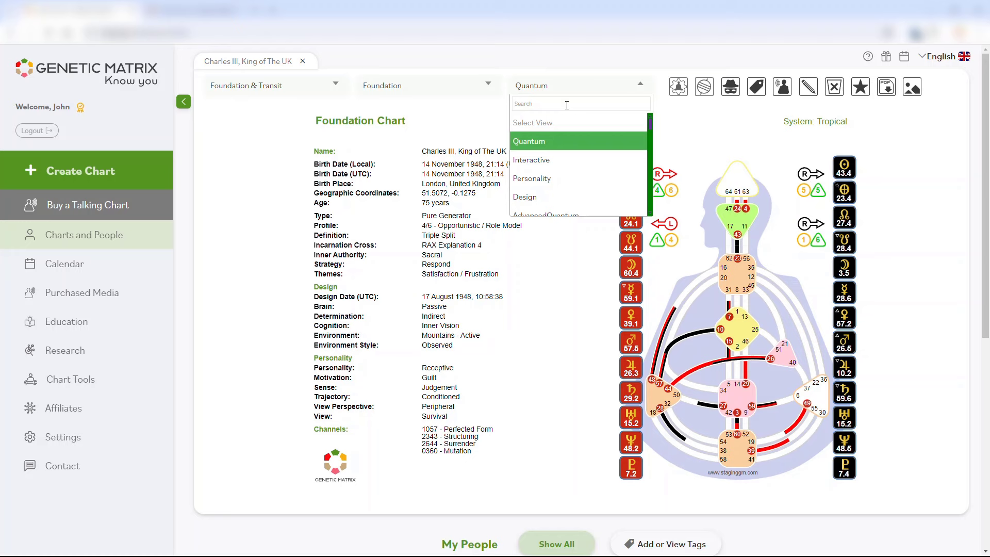
# - Search the view list for 'god' (Godhead), leaving Quantum as the chosen view
pyautogui.write('god')
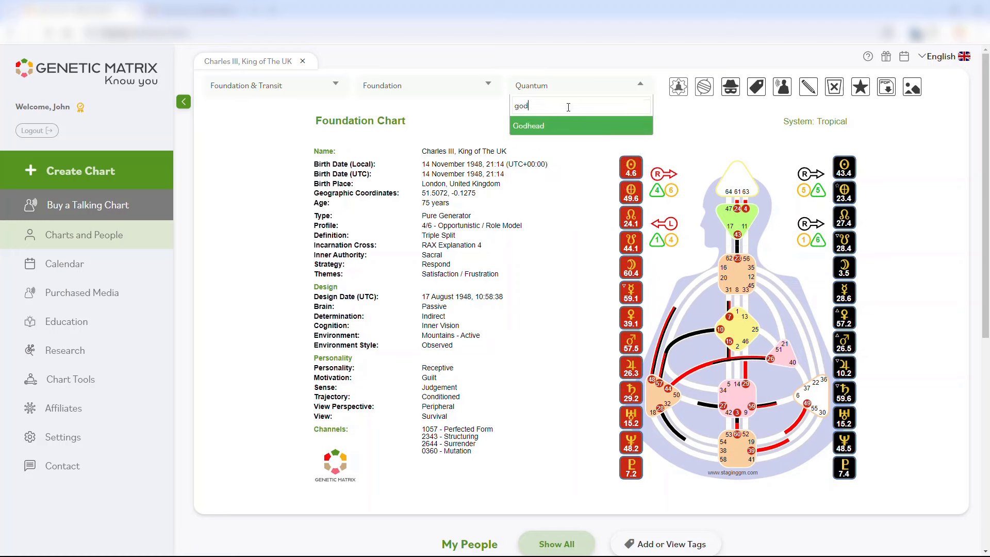
pyautogui.click(580, 105)
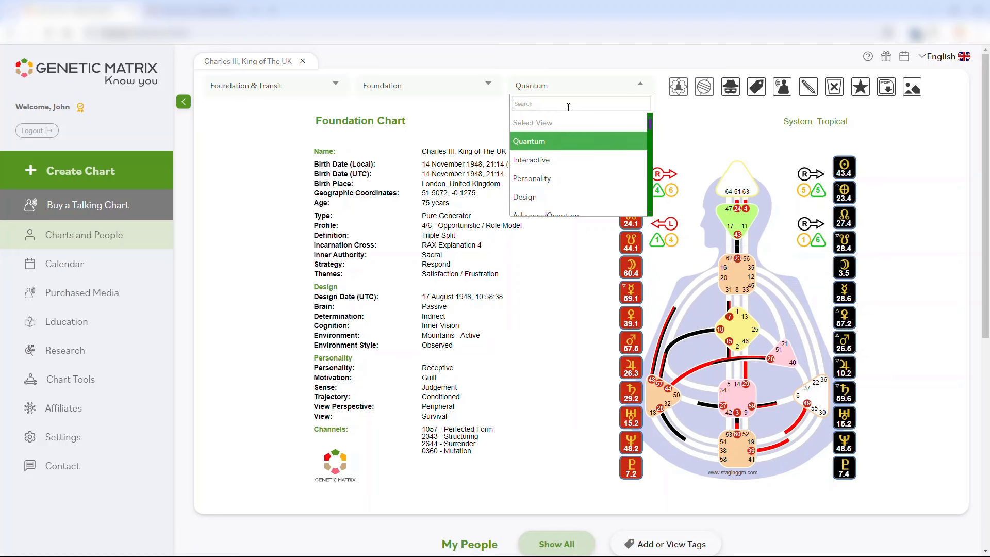
pyautogui.moveTo(324, 102)
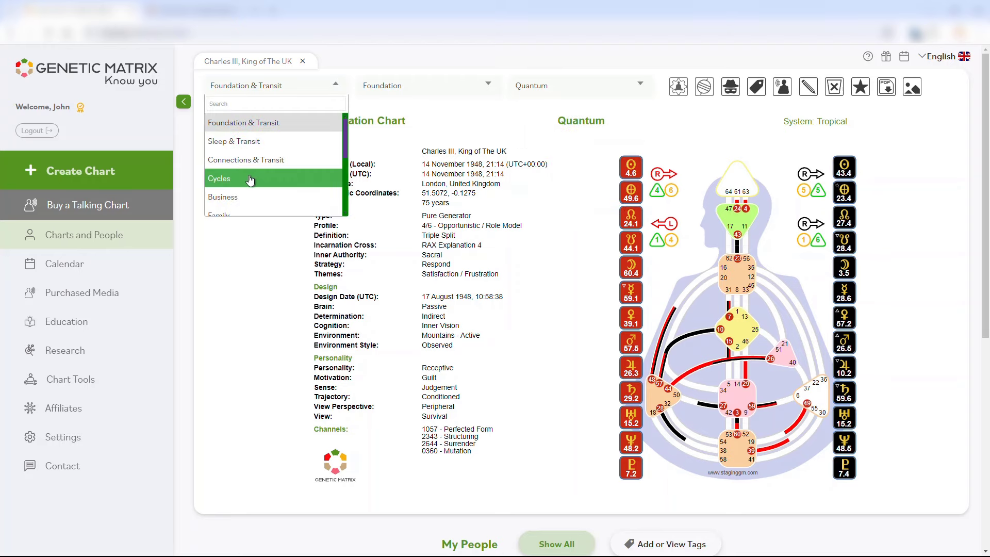
# - Switch the group to Cycles, then Connections & Transit, and list its connection charts
pyautogui.click(219, 178)
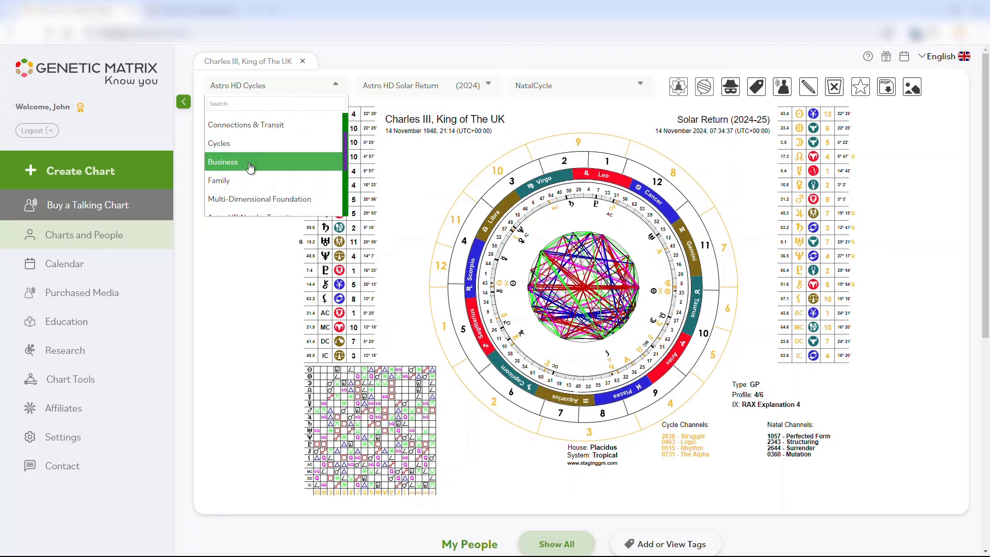
pyautogui.click(245, 124)
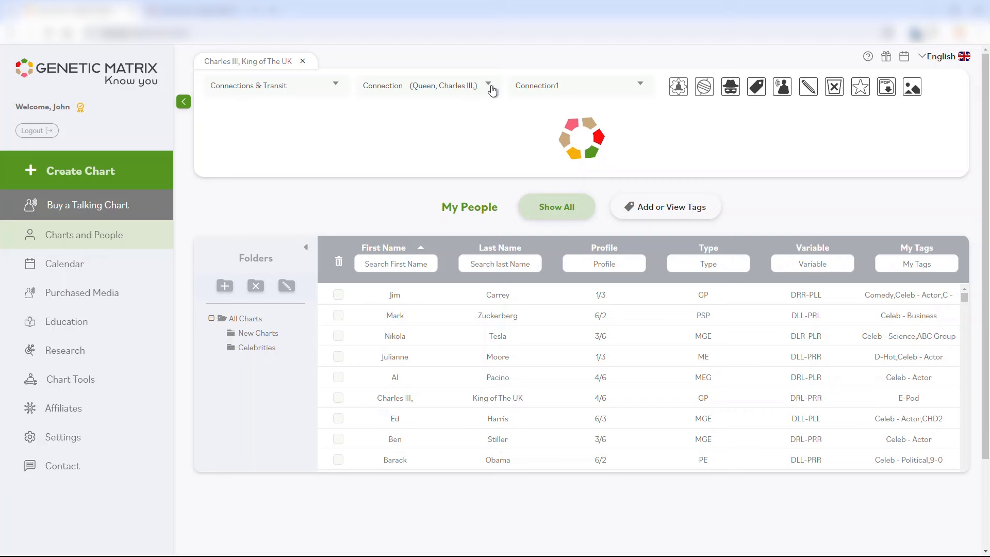
pyautogui.click(488, 85)
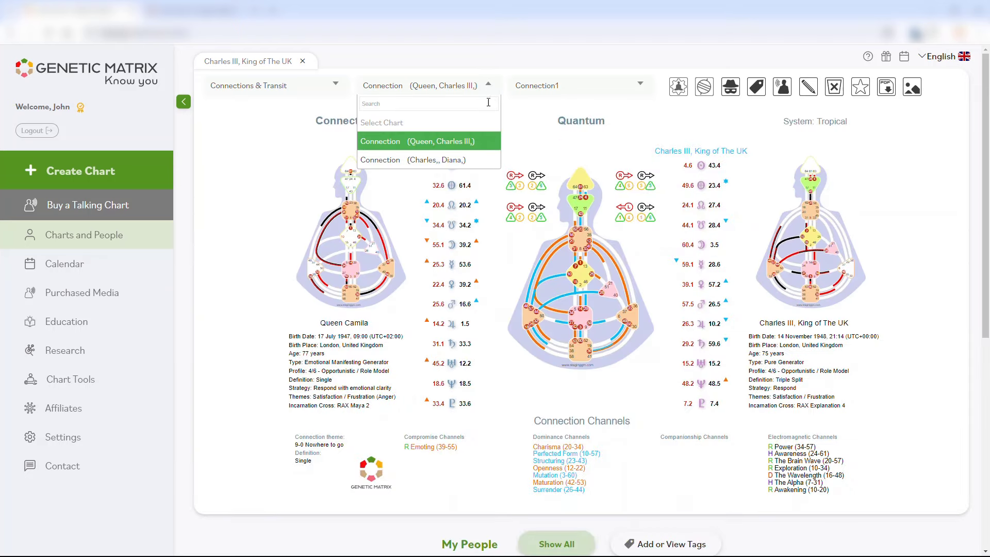
pyautogui.moveTo(429, 159)
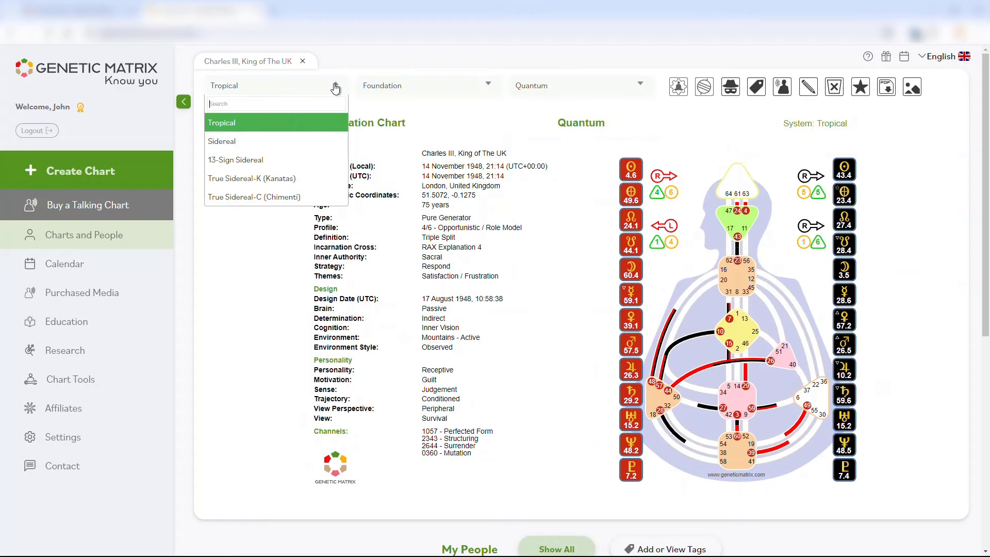
pyautogui.moveTo(256, 141)
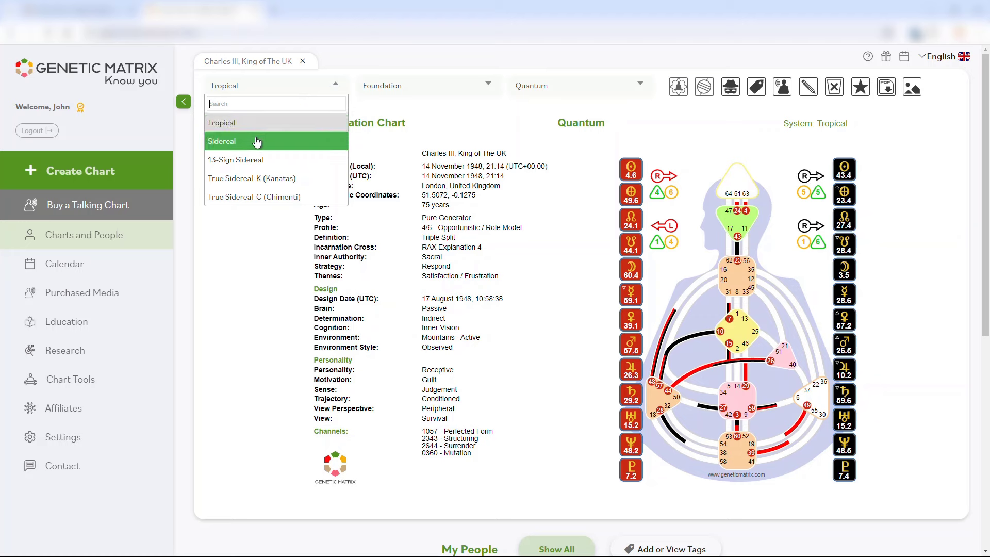
pyautogui.moveTo(257, 179)
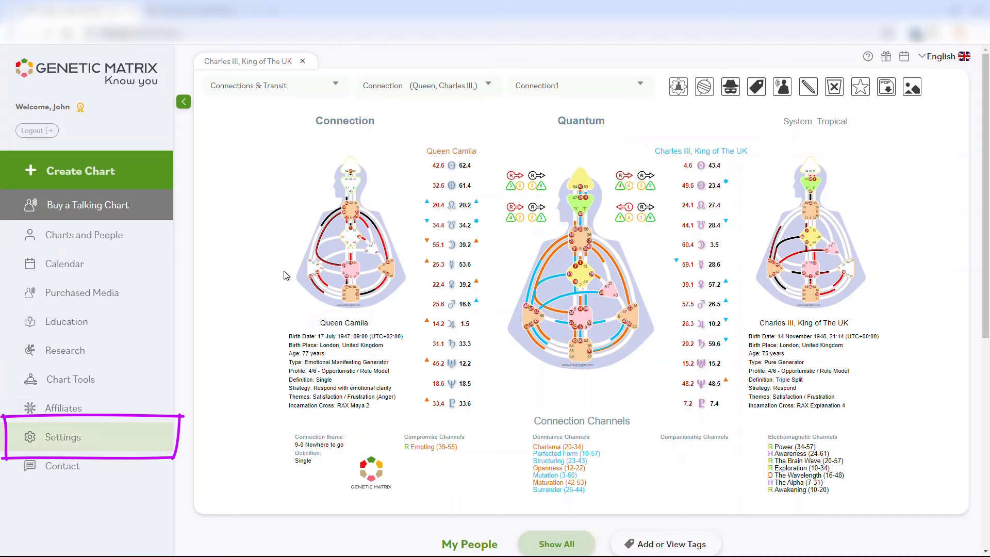
pyautogui.click(61, 437)
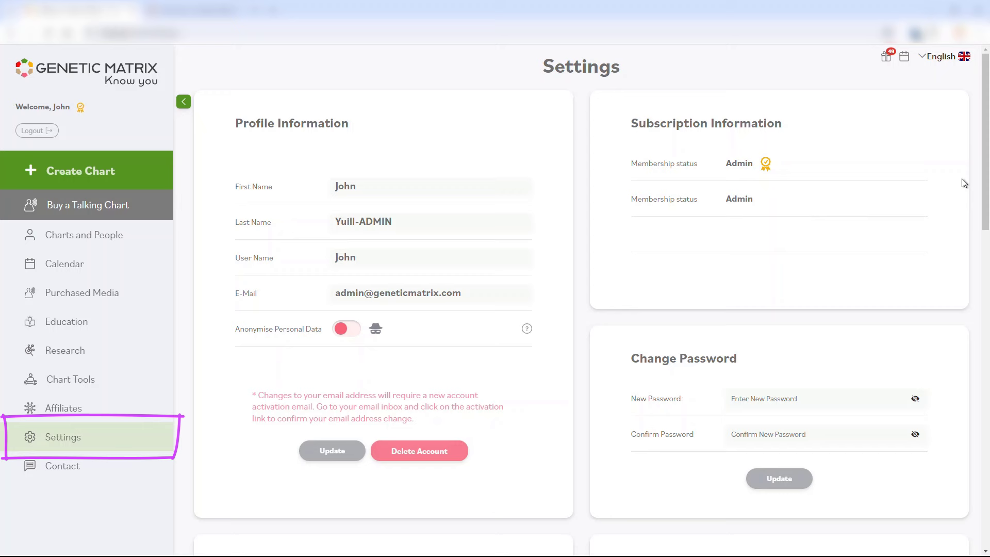
pyautogui.scroll(-3)
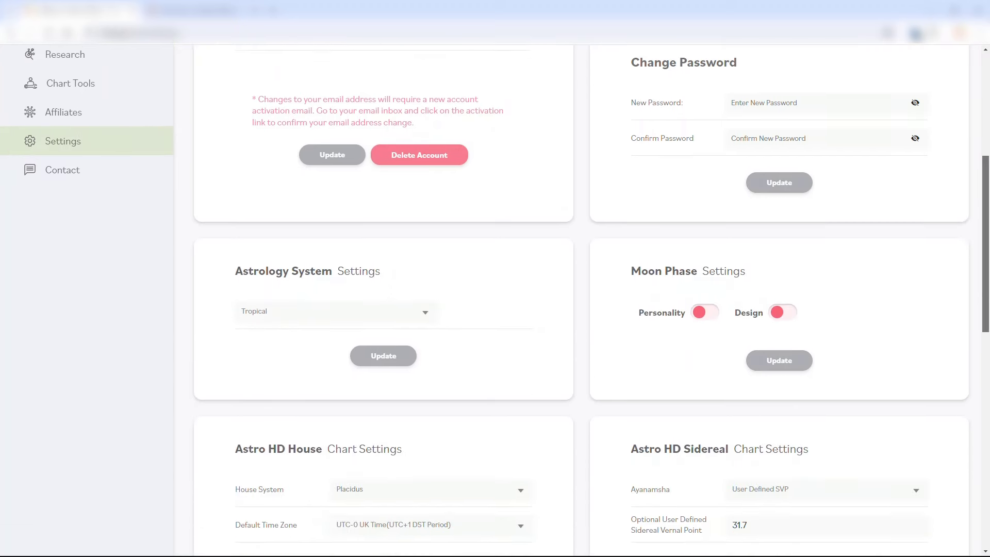
pyautogui.scroll(-3)
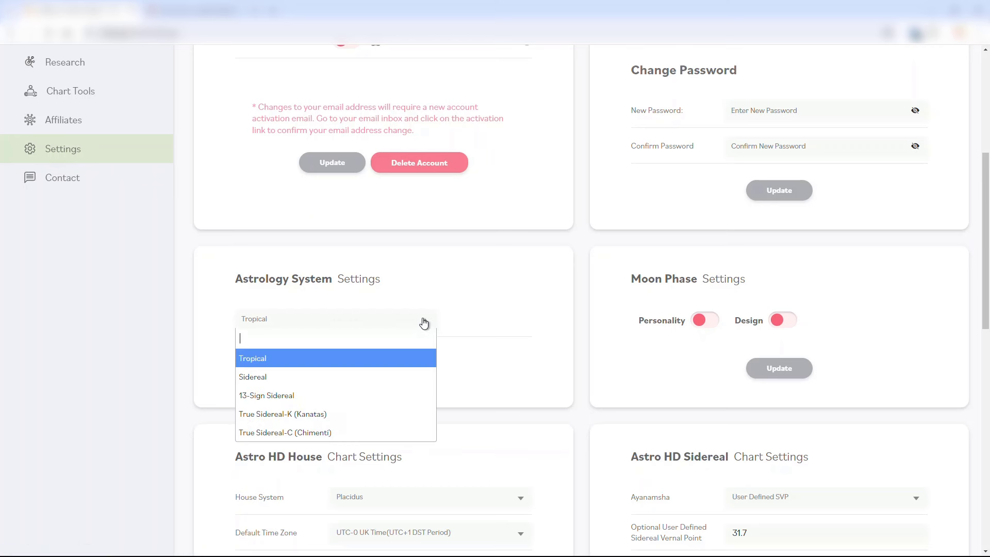
pyautogui.moveTo(288, 395)
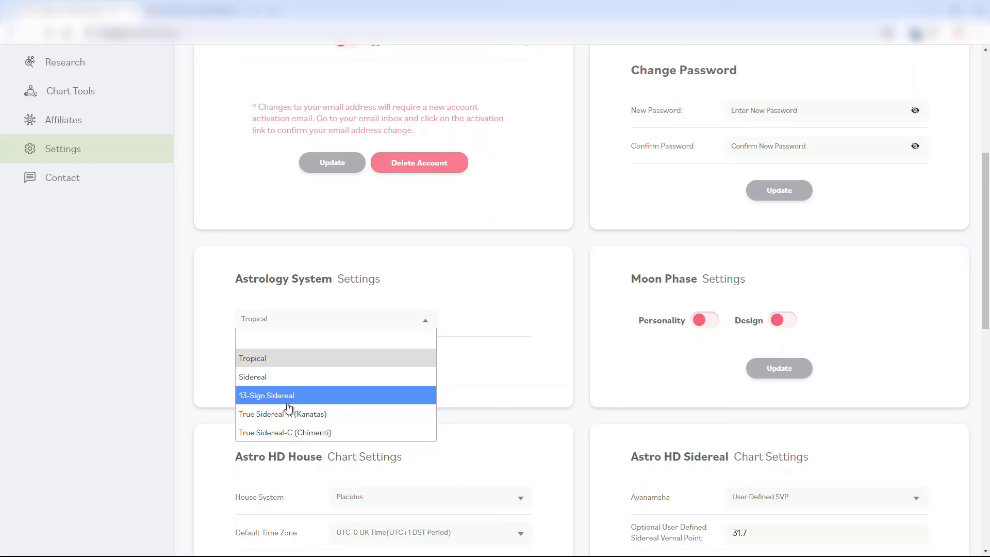
pyautogui.click(254, 376)
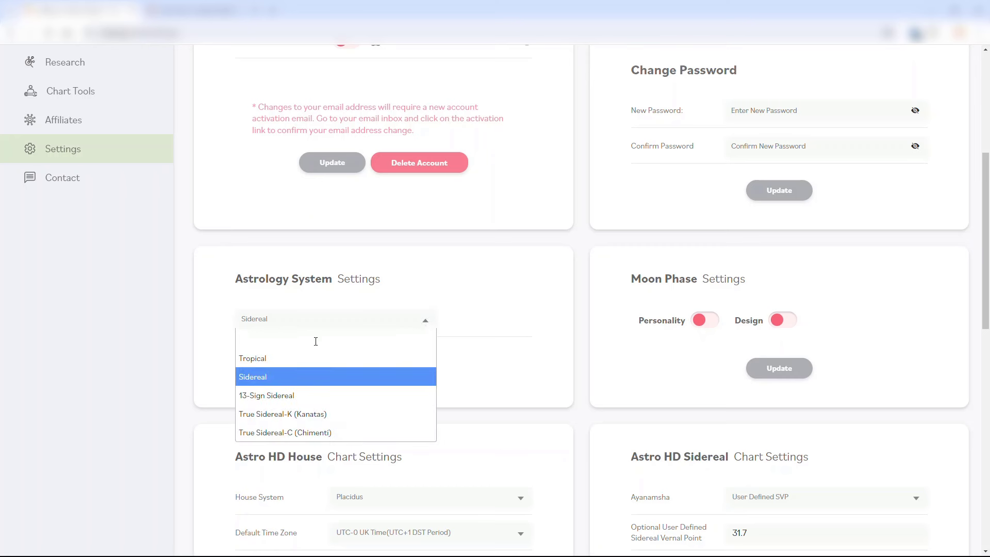
pyautogui.click(252, 358)
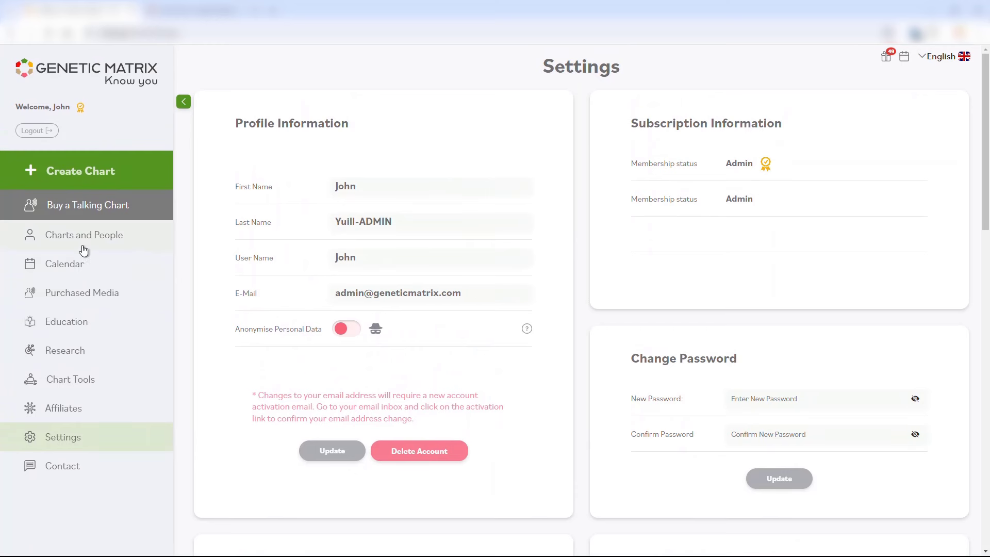
pyautogui.moveTo(81, 243)
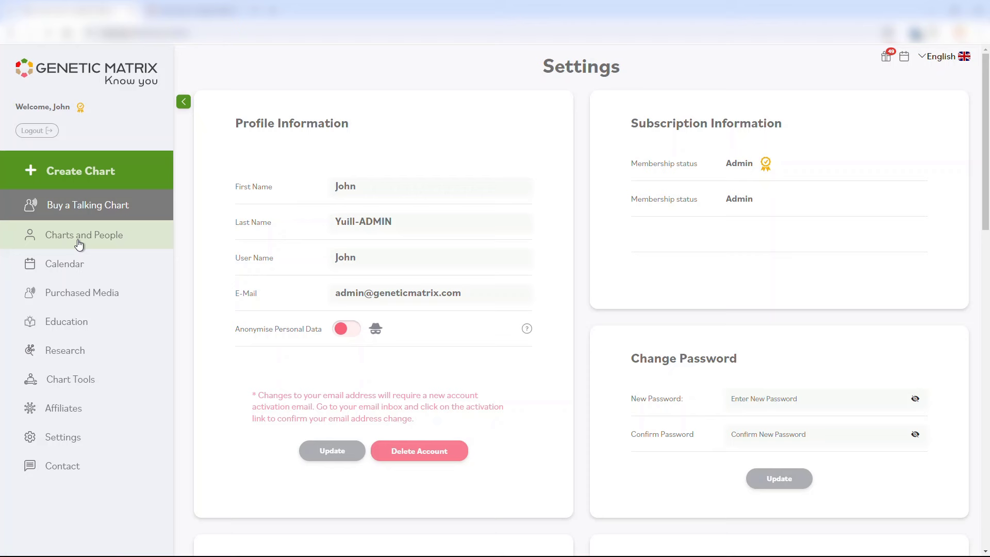
# - Return to the Charts and People page and switch the chart group to Sleep & Transit
pyautogui.click(82, 234)
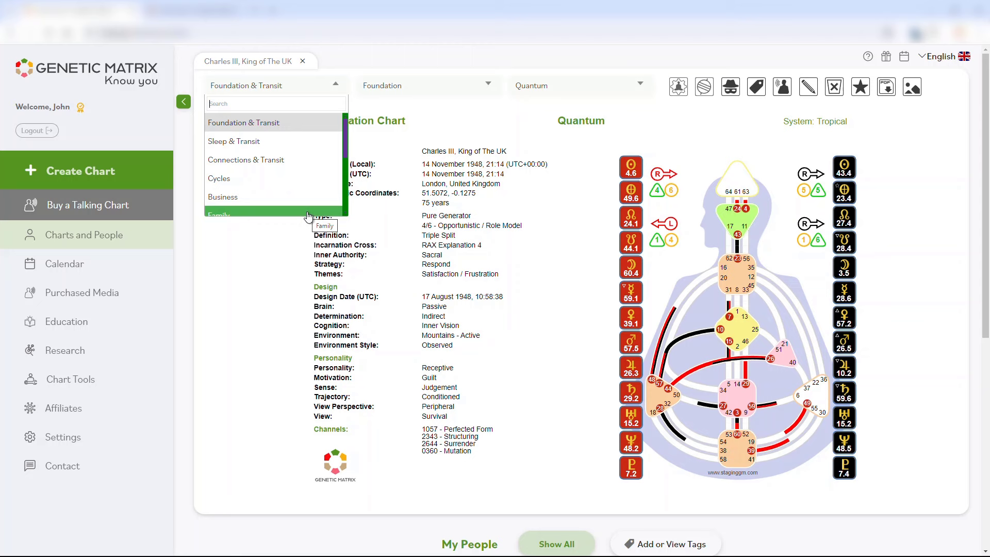
pyautogui.scroll(-3)
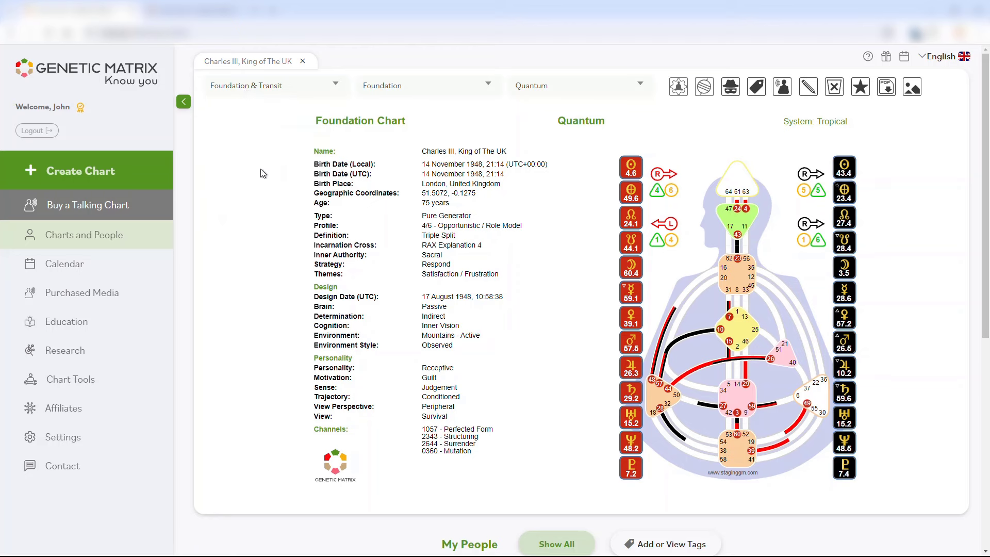
pyautogui.moveTo(264, 184)
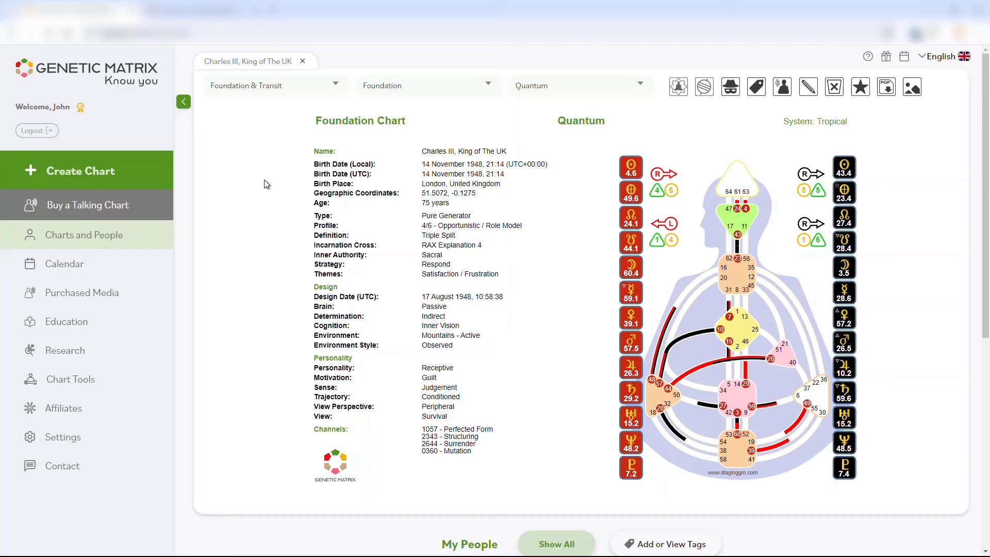
pyautogui.moveTo(346, 100)
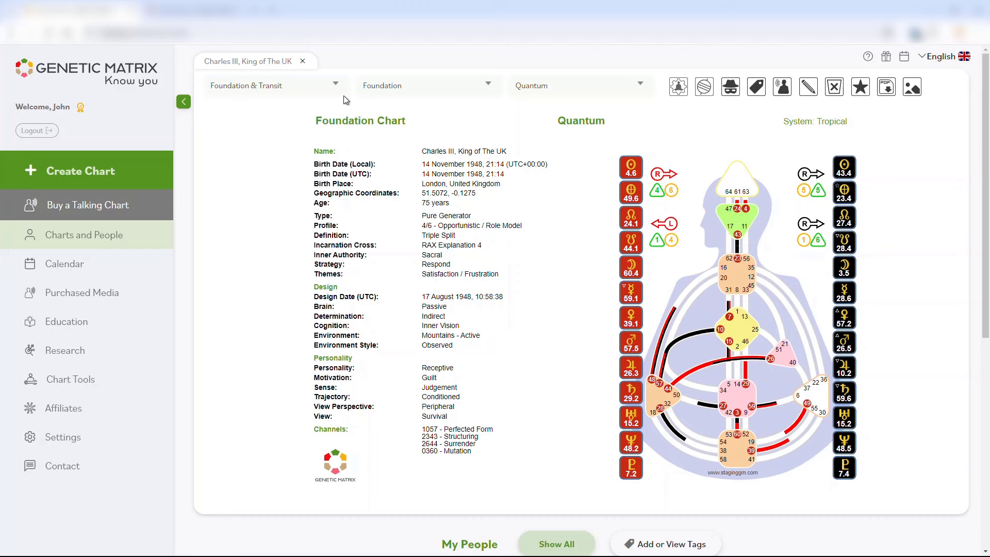
pyautogui.click(274, 85)
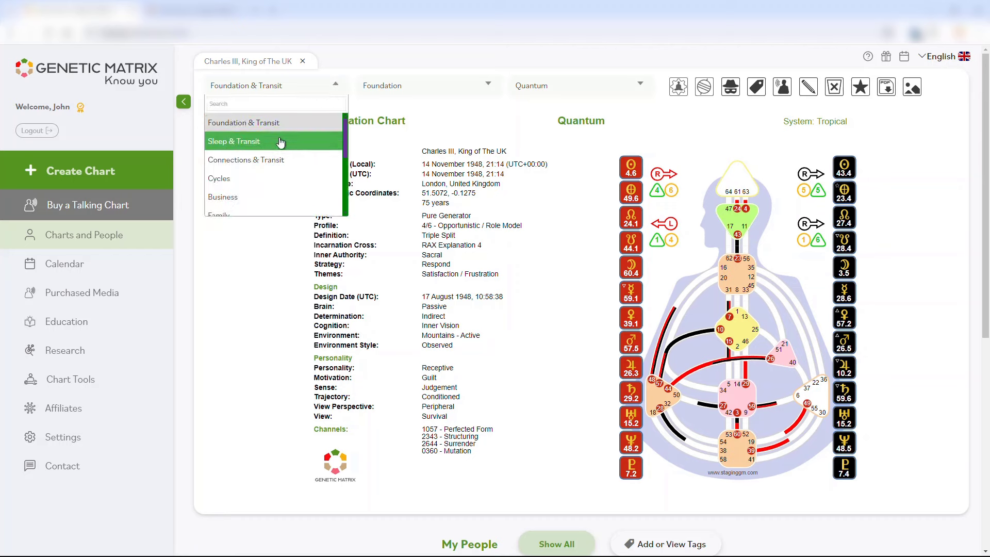
pyautogui.click(234, 141)
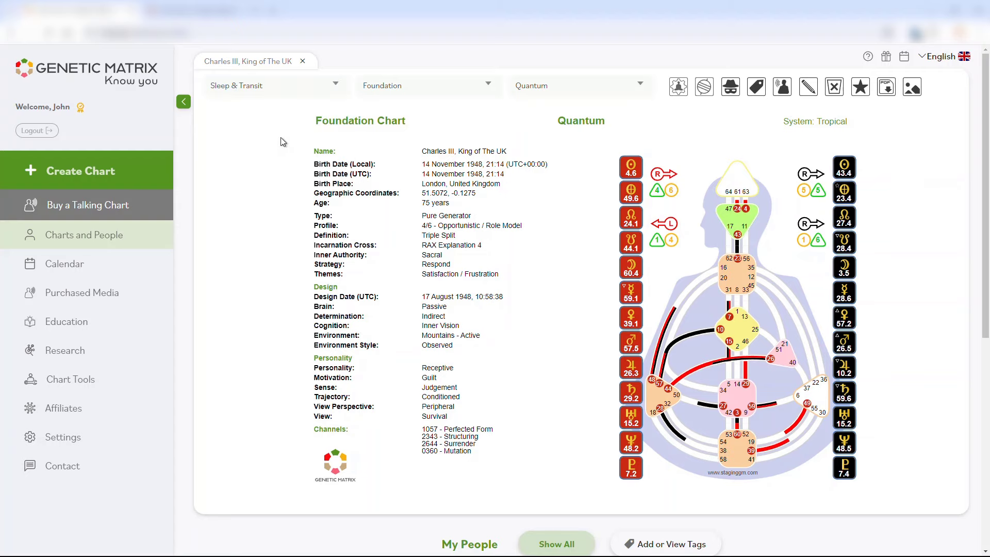
# - Display the Sleep - Foundation chart from the group's chart list
pyautogui.click(428, 86)
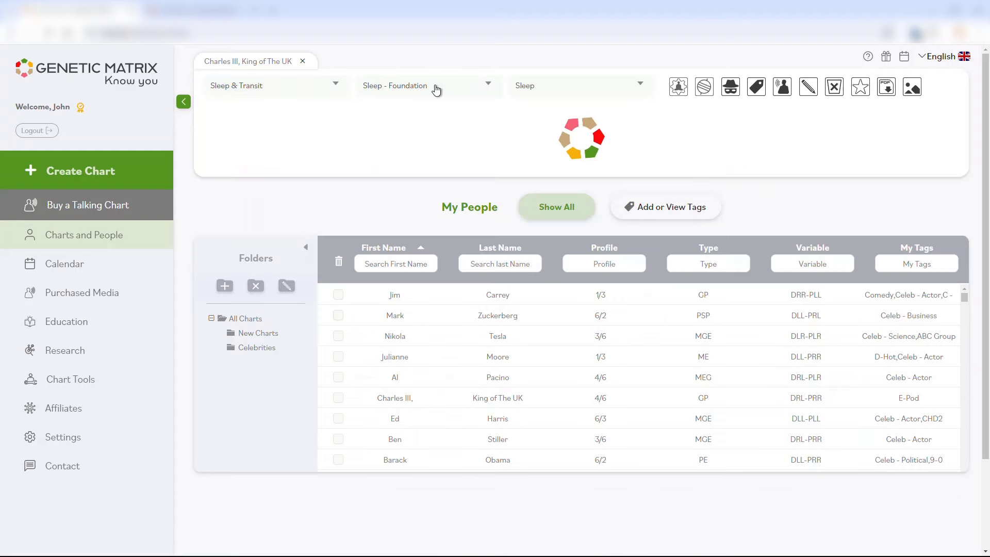
pyautogui.click(427, 85)
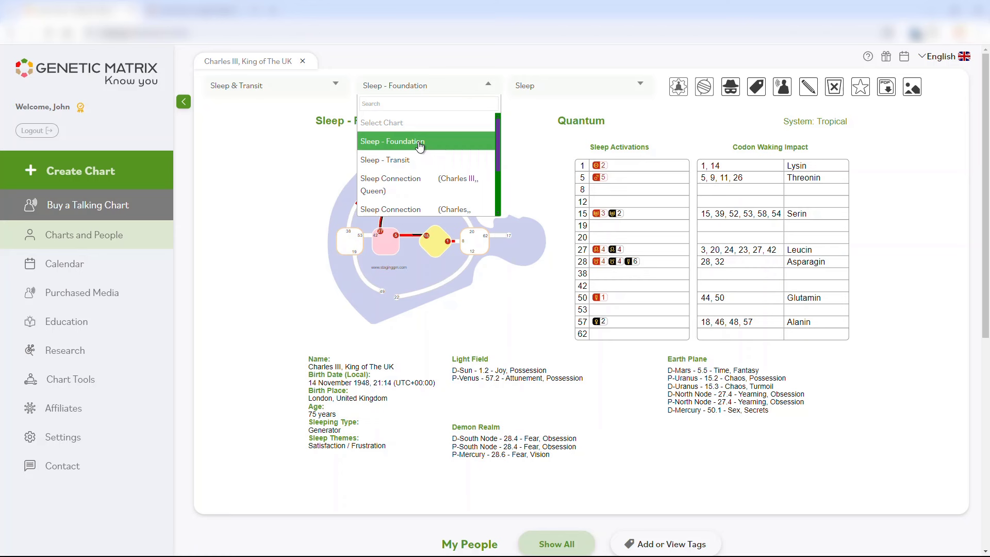
pyautogui.click(392, 141)
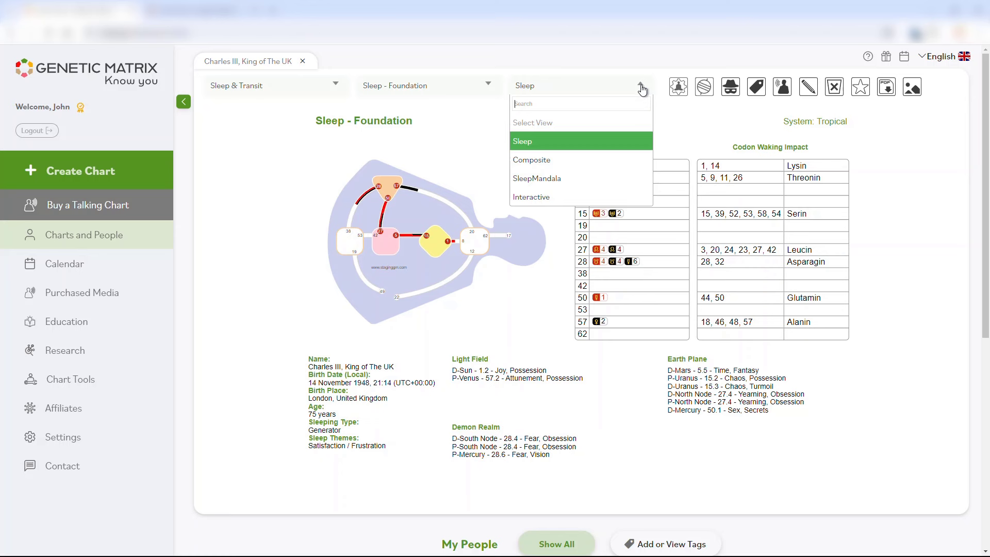
pyautogui.moveTo(641, 94)
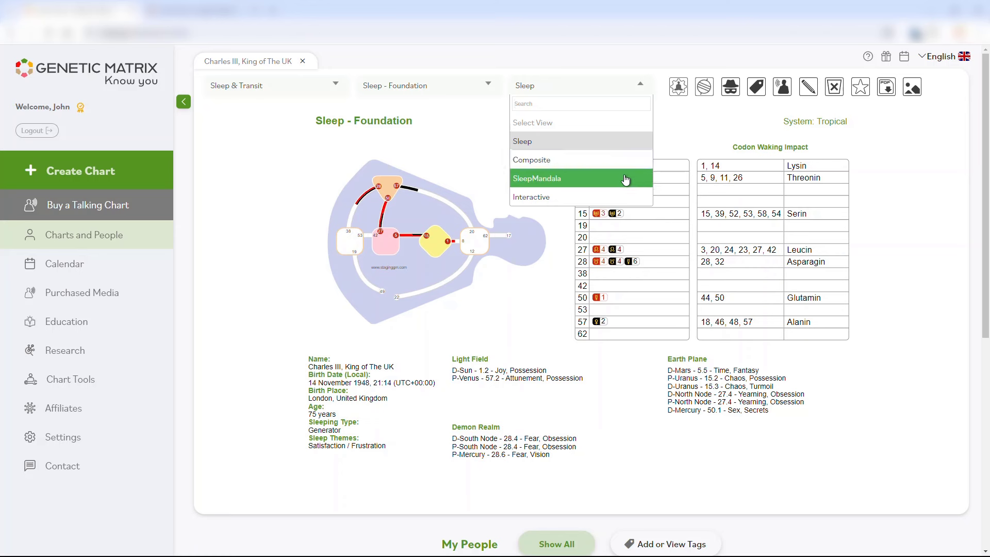
pyautogui.moveTo(625, 196)
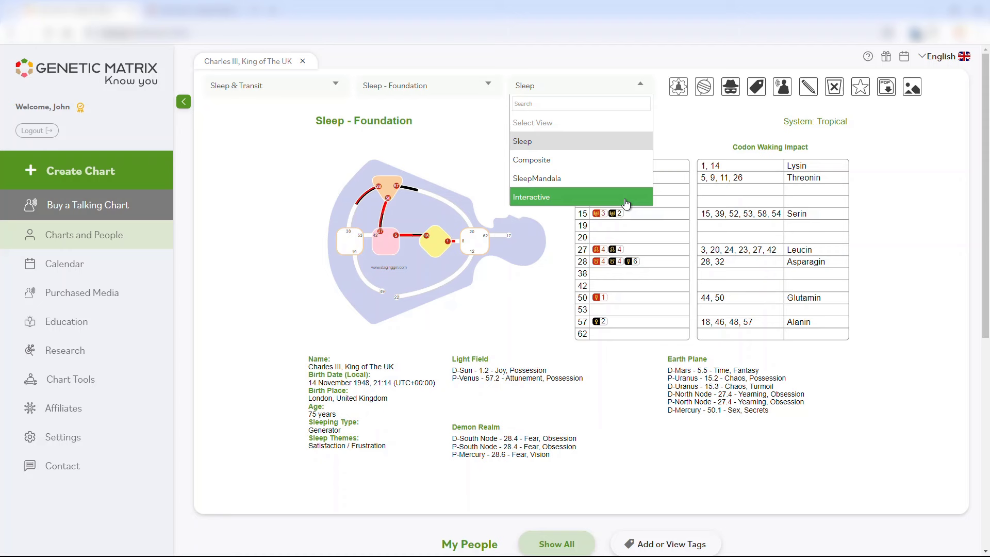
pyautogui.moveTo(274, 177)
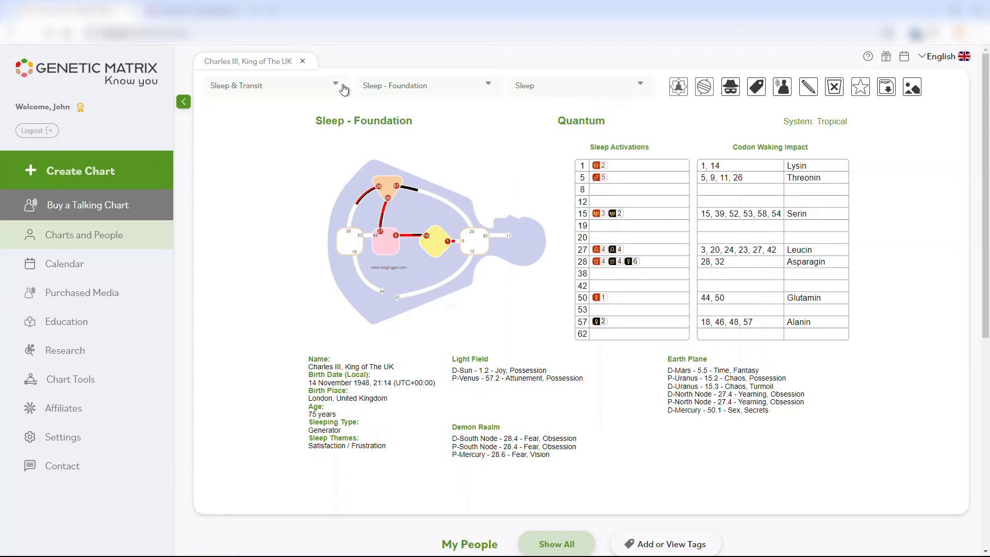
# - Switch the chart group to Business
pyautogui.click(276, 85)
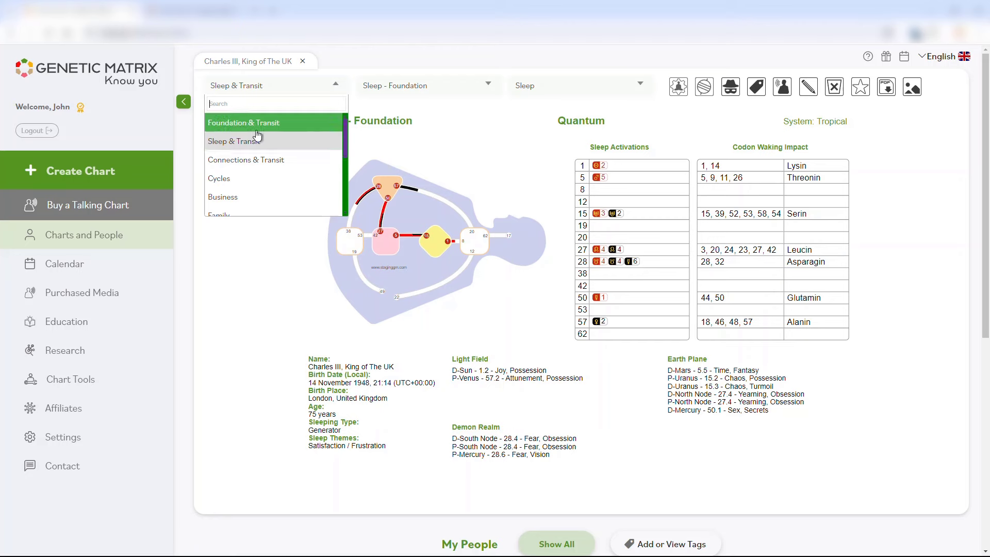
pyautogui.click(223, 197)
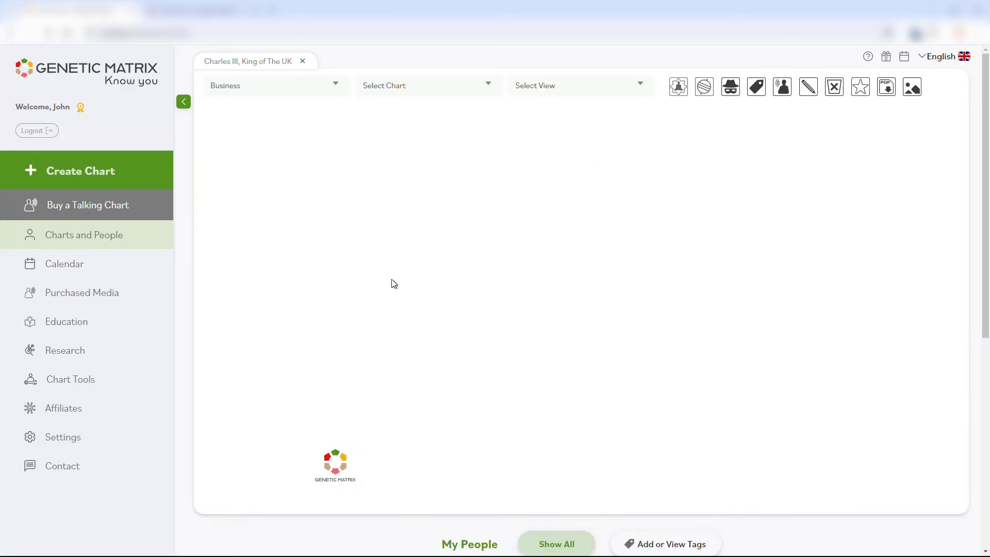
pyautogui.moveTo(592, 83)
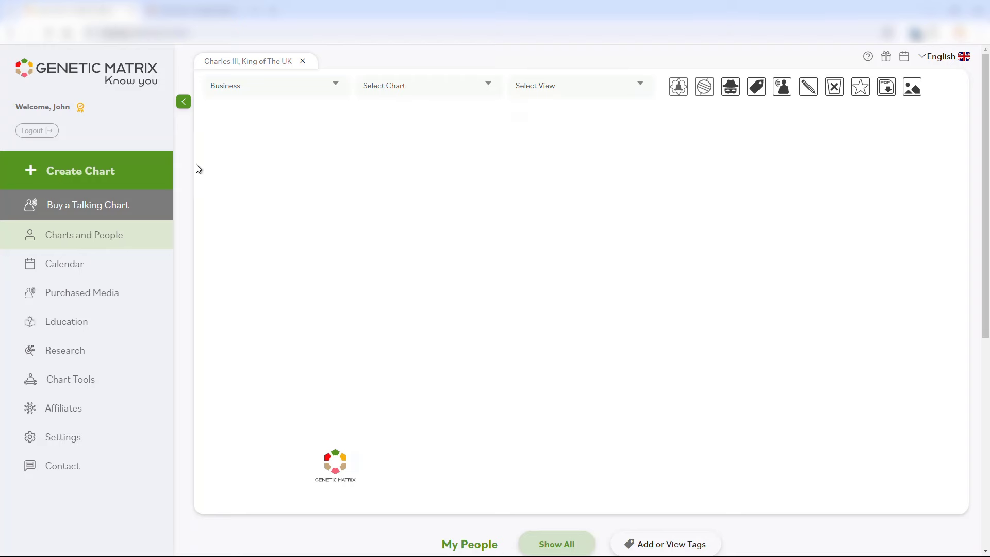
pyautogui.click(81, 170)
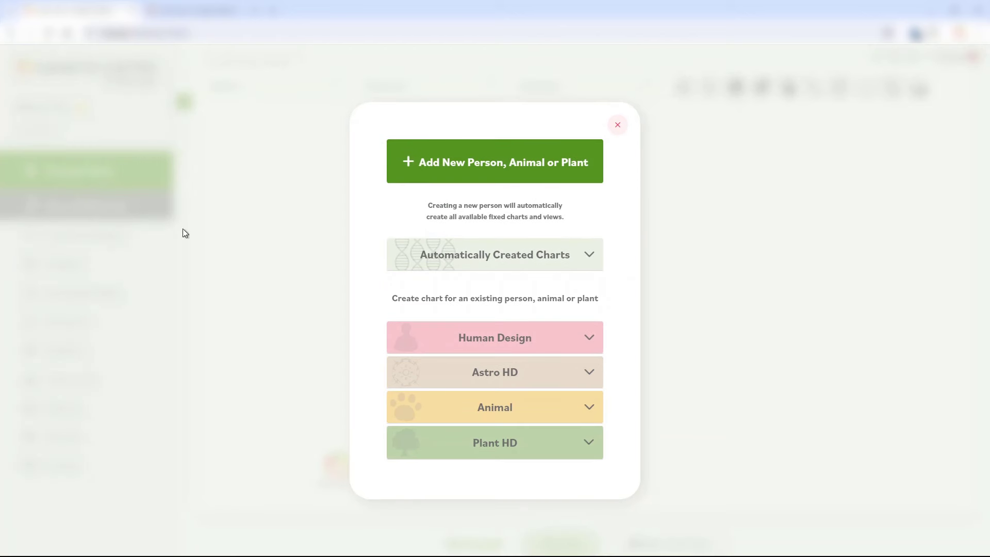
pyautogui.click(494, 337)
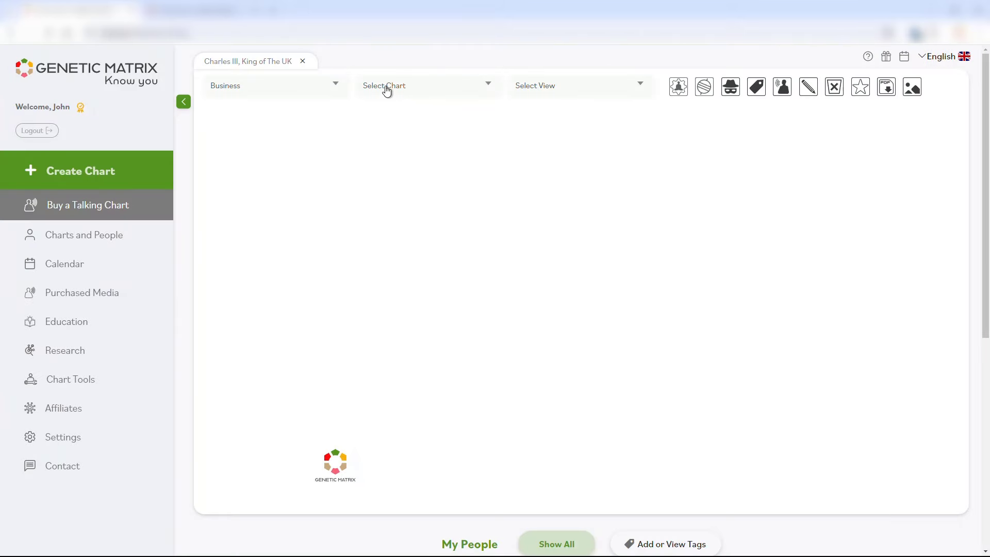
pyautogui.click(274, 86)
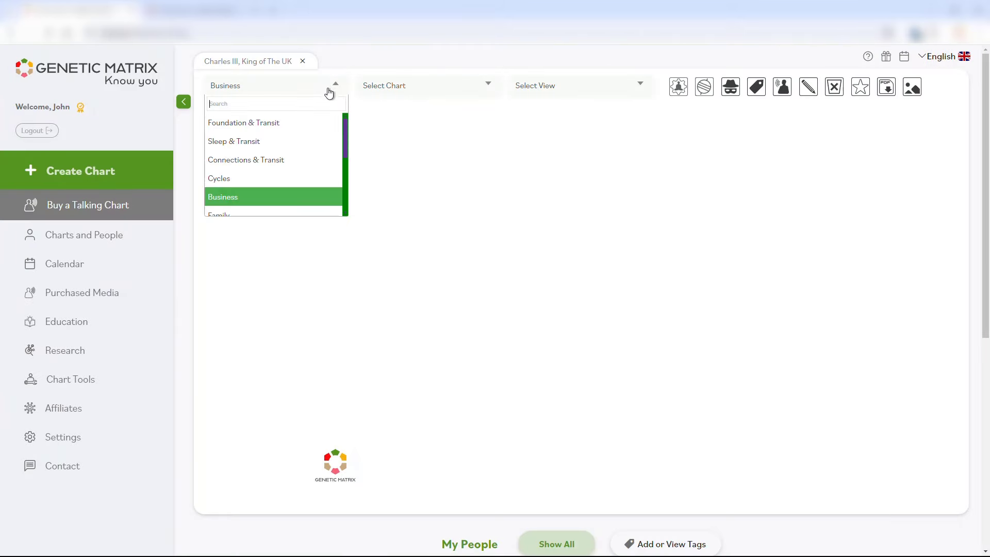